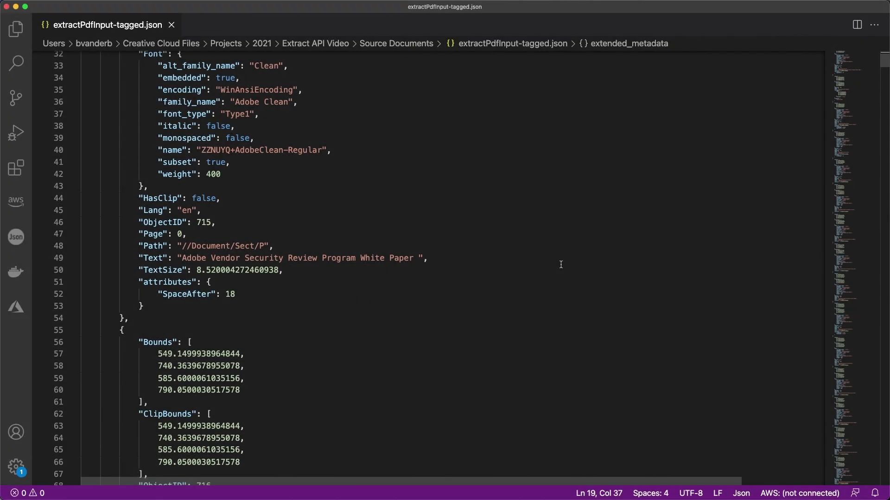
Scroll through the brochure PDF to reach its opening content in the viewer
scroll("down", 3)
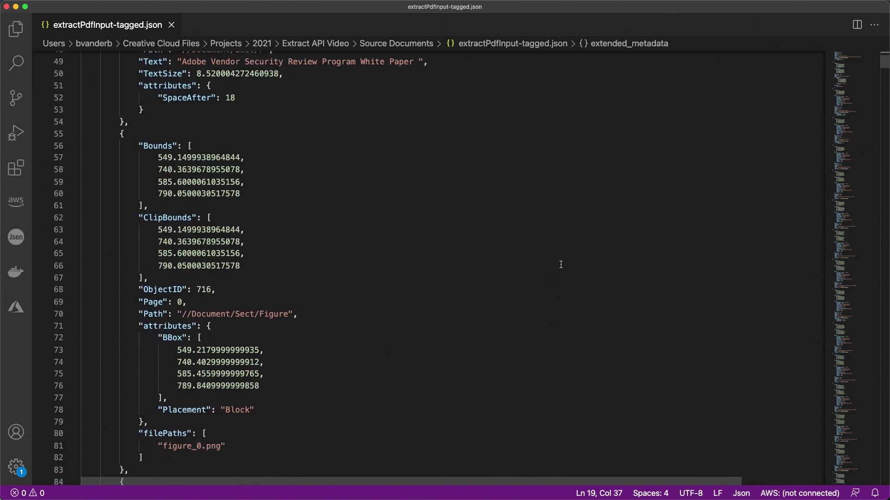
scroll("down", 3)
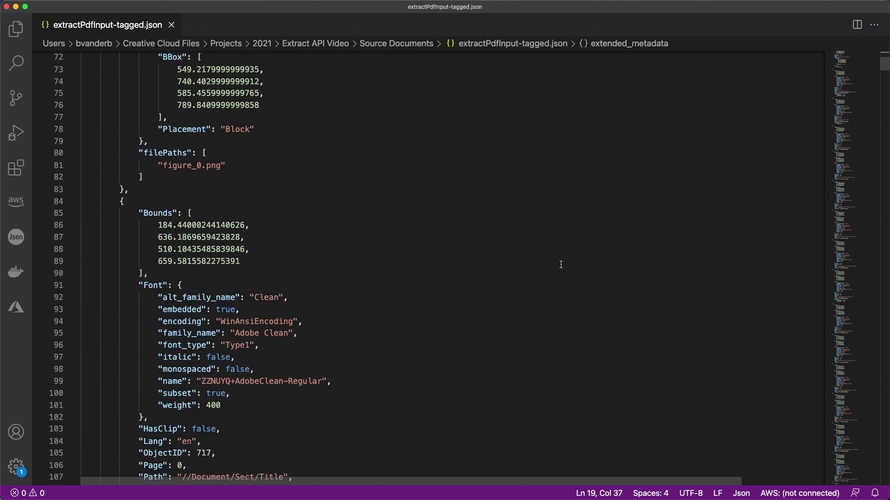
scroll("down", 3)
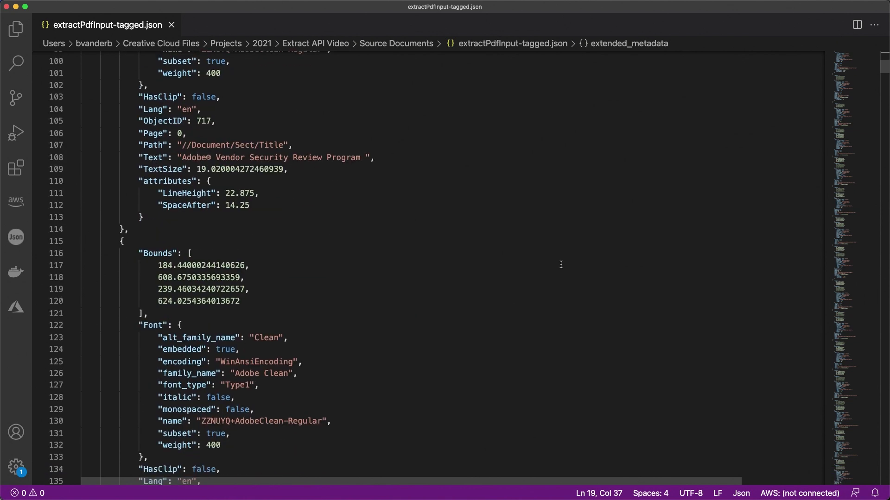
scroll("down", 3)
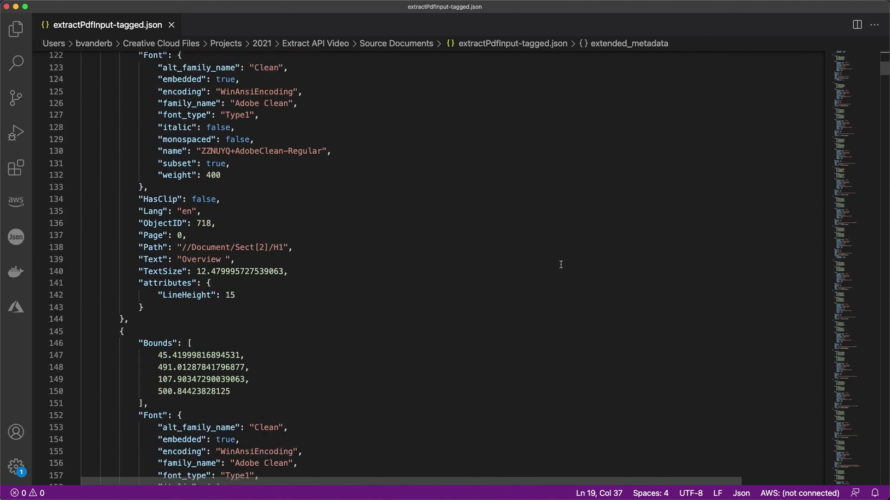
scroll("down", 3)
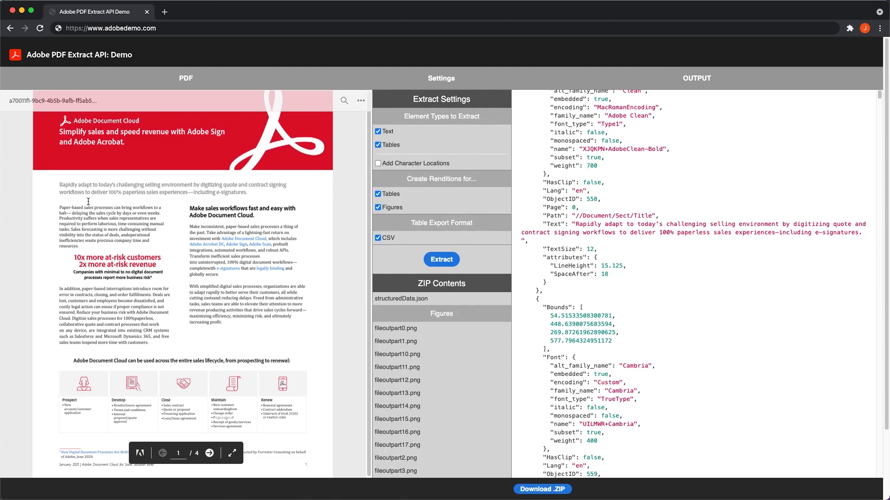
Highlight the brochure's opening paragraph and locate its matching text entry in the JSON output
left_click_drag(60, 185, 255, 192)
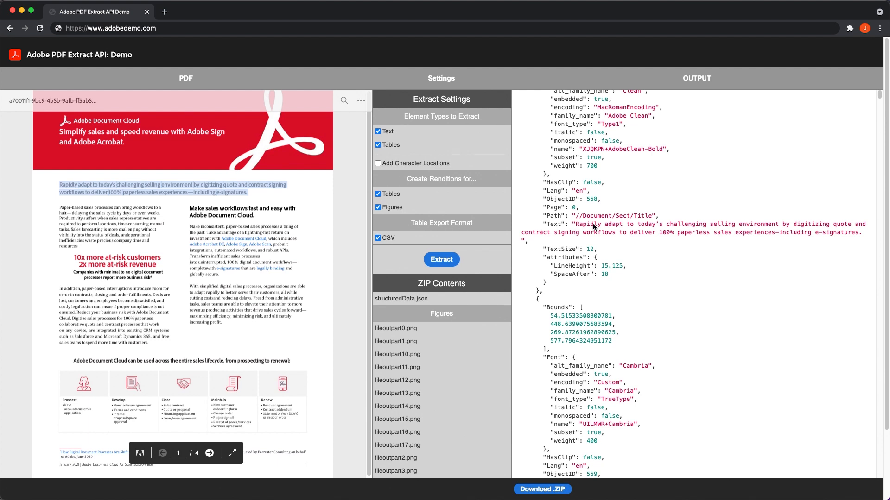
scroll("down", 3)
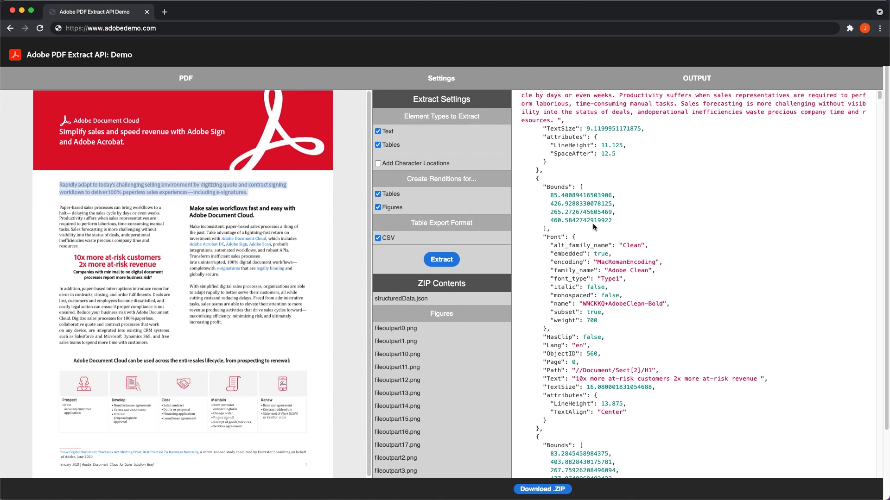
left_click(441, 259)
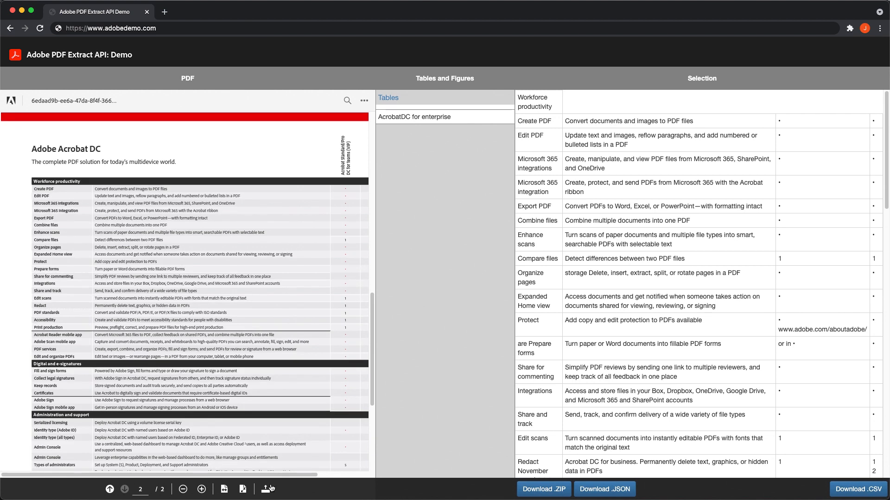
mouse_move(704, 249)
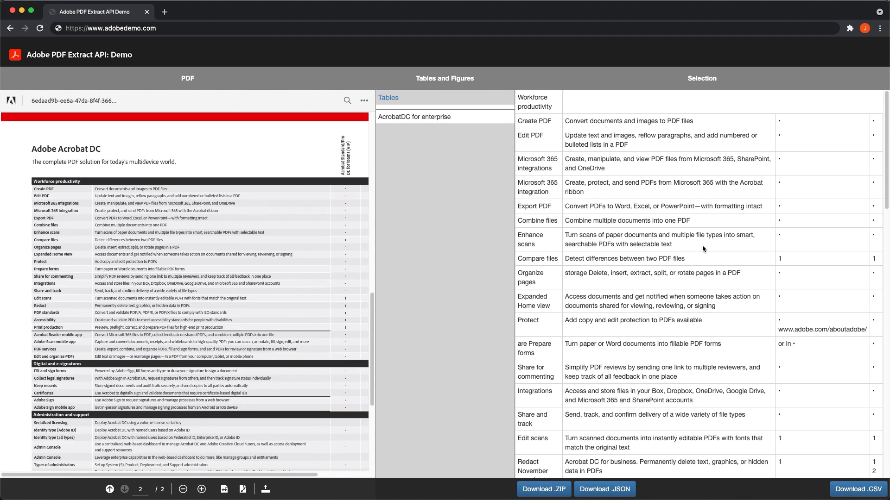
Scroll through the extracted Acrobat DC feature table and the Vendor Security Review HTML demo
scroll("down", 3)
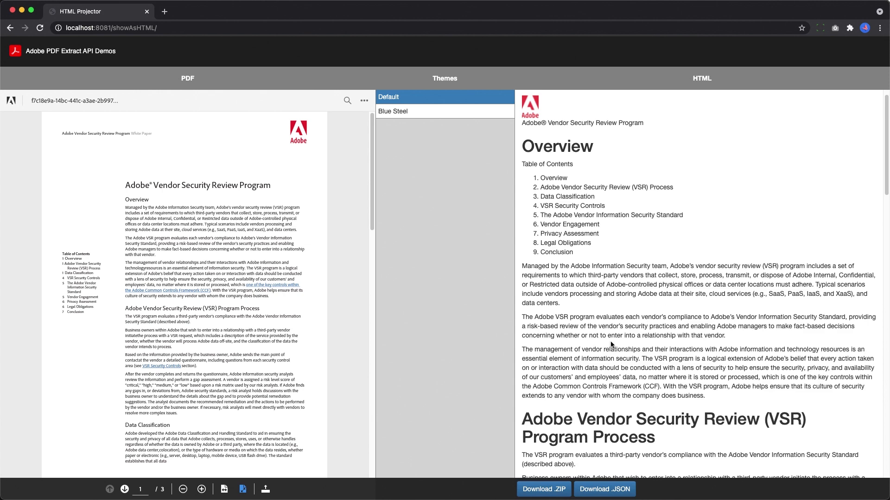
scroll("down", 3)
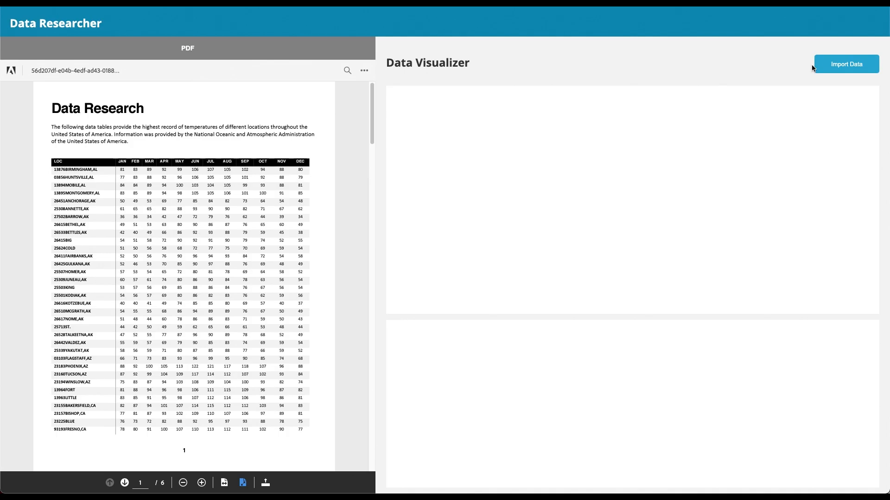
Import the U.S. temperature-records PDF data into the Data Researcher visualizer
left_click(845, 64)
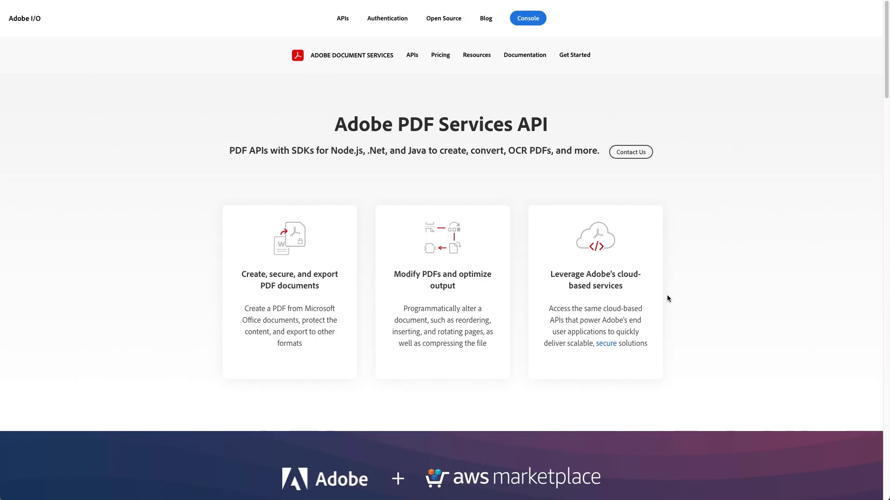
Scroll from the PDF Services API overview to the PDF Extract API Key Features list
scroll("down", 3)
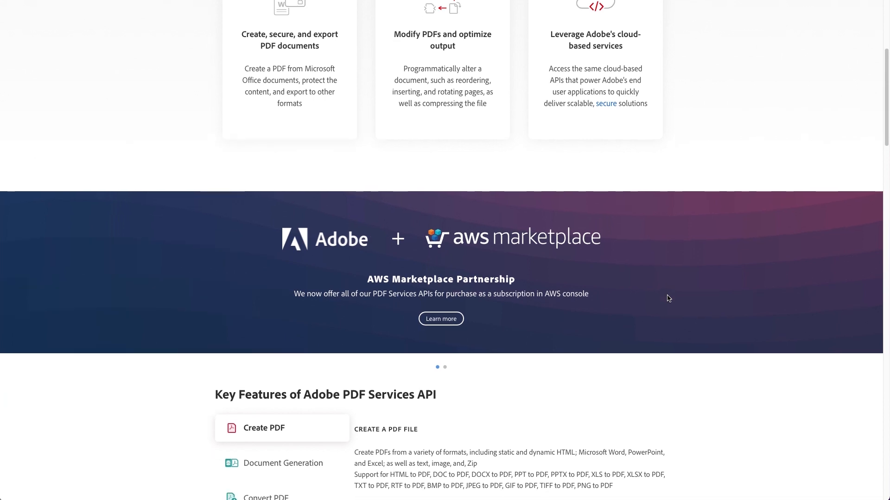
scroll("down", 3)
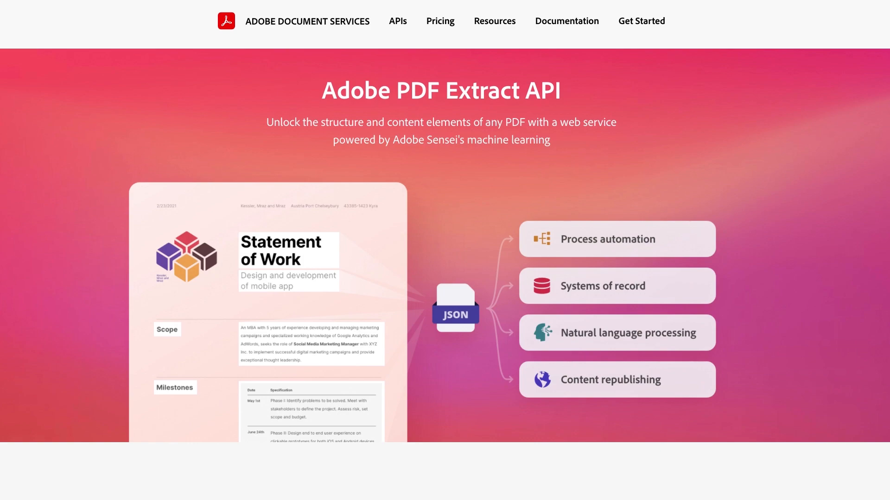
scroll("down", 3)
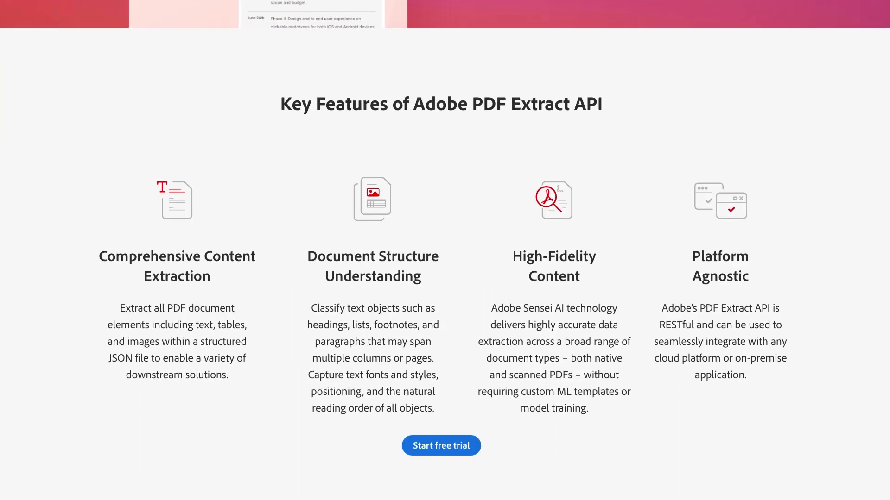